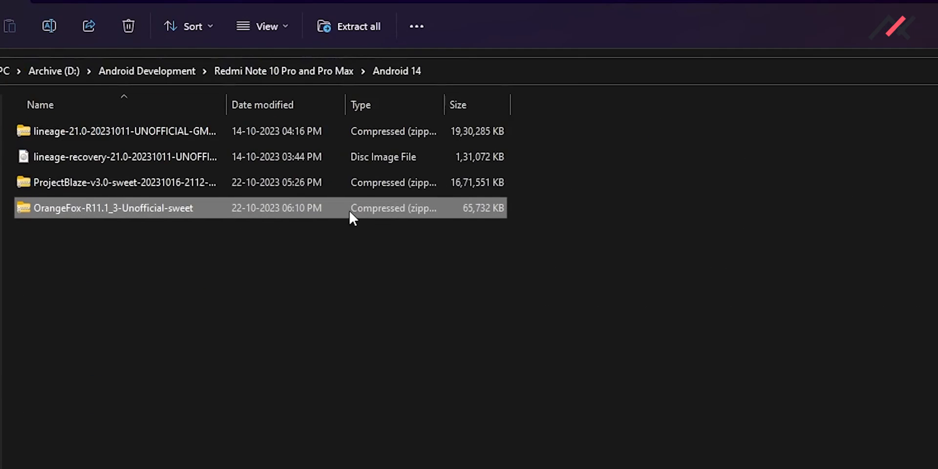
Step: Scroll through the Sweet~Paradise channel's Android 14 ROM screenshot posts
{"action": "left_click", "coordinate": [125, 131]}
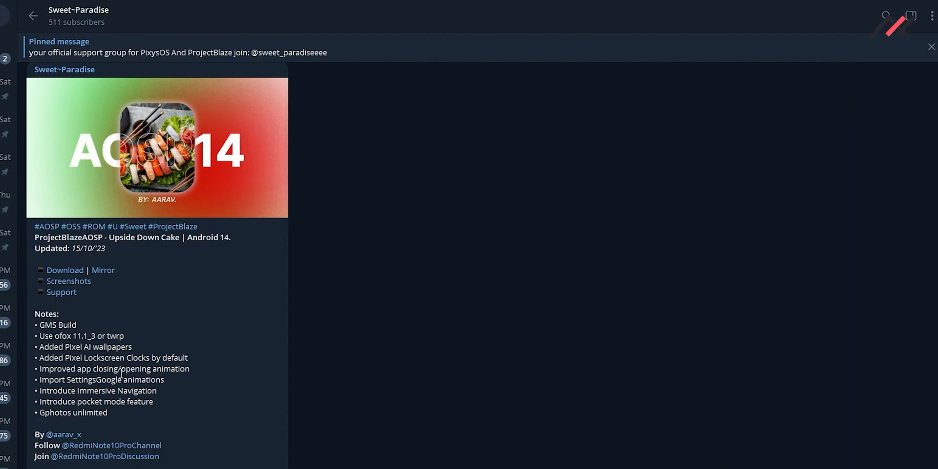
{"action": "mouse_move", "coordinate": [173, 348]}
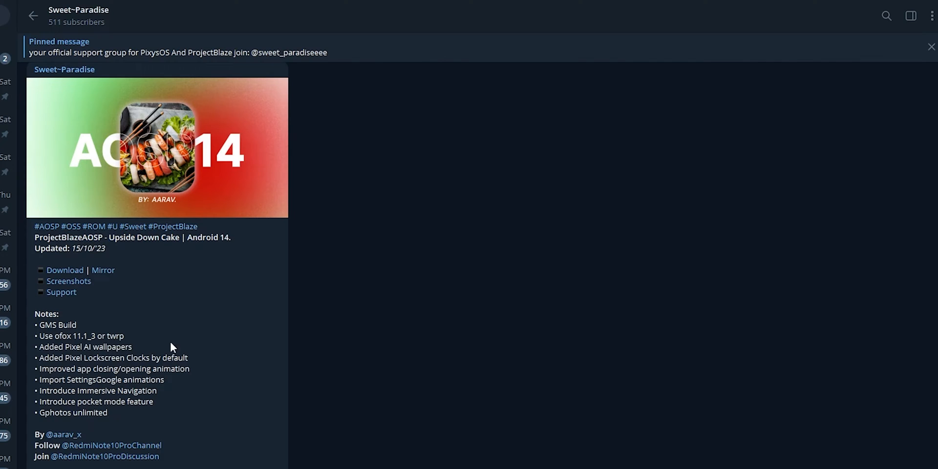
{"action": "mouse_move", "coordinate": [146, 425]}
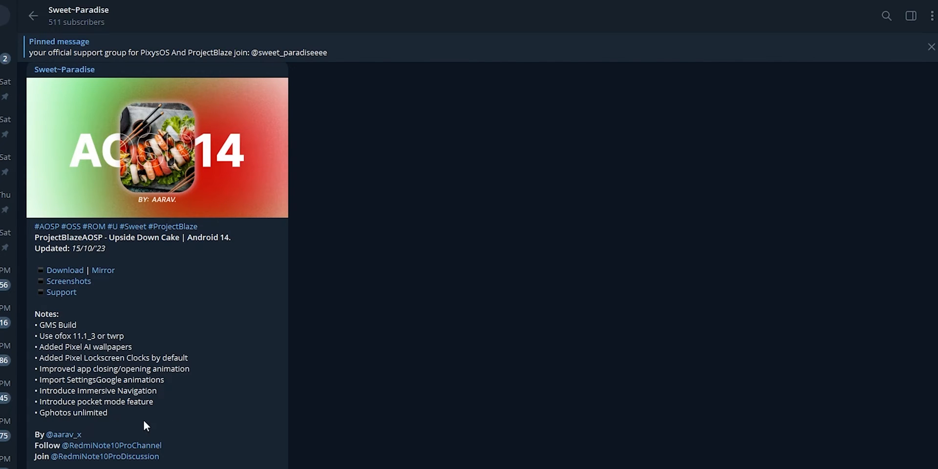
{"action": "mouse_move", "coordinate": [186, 401]}
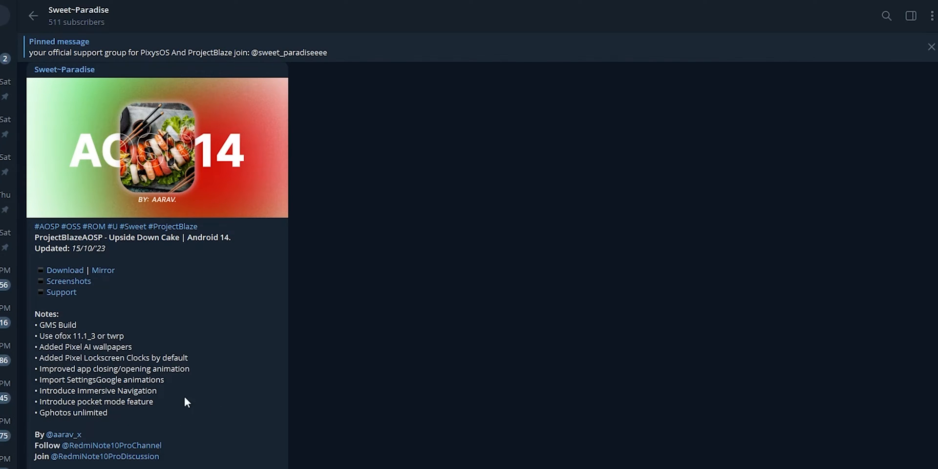
{"action": "mouse_move", "coordinate": [156, 165]}
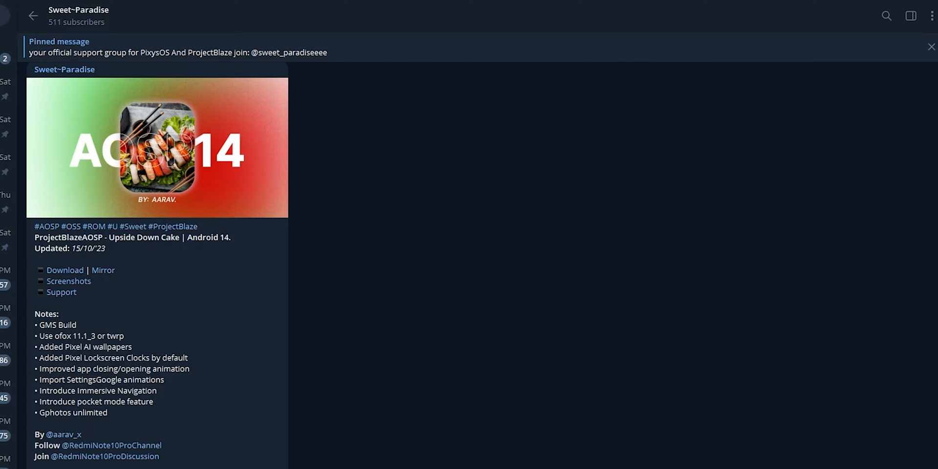
{"action": "mouse_move", "coordinate": [55, 338]}
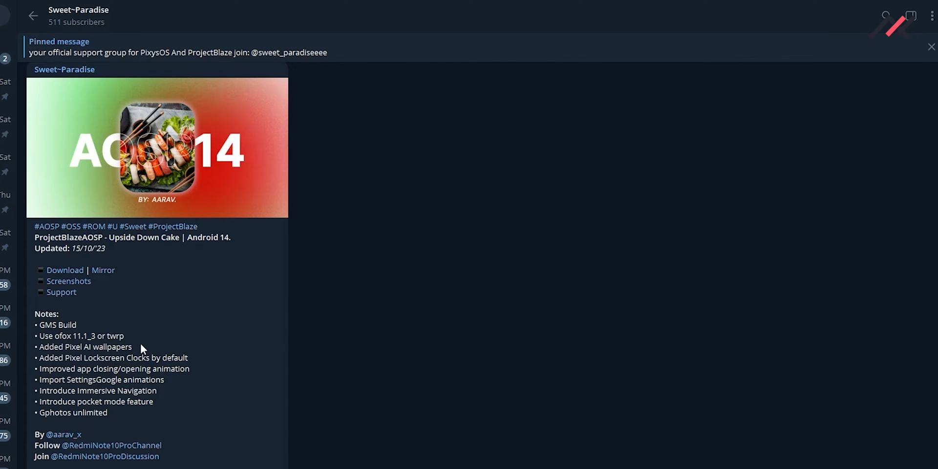
{"action": "mouse_move", "coordinate": [142, 349]}
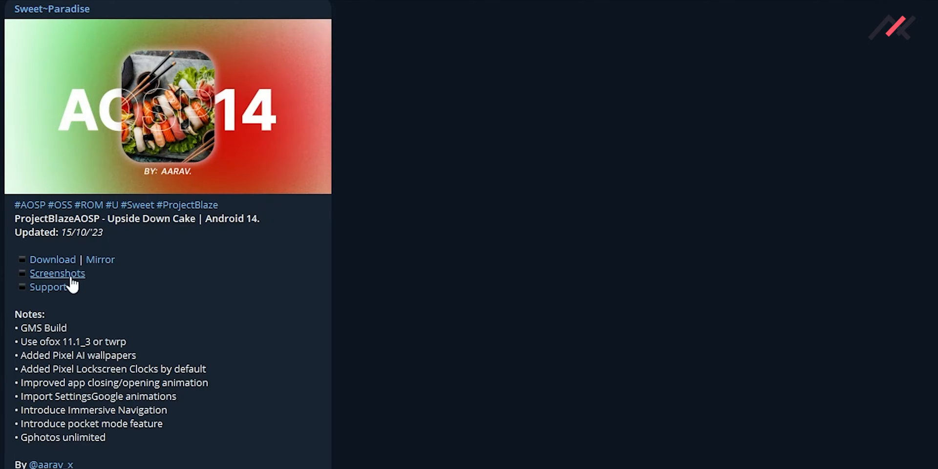
{"action": "scroll", "scroll_direction": "down", "scroll_amount": 3}
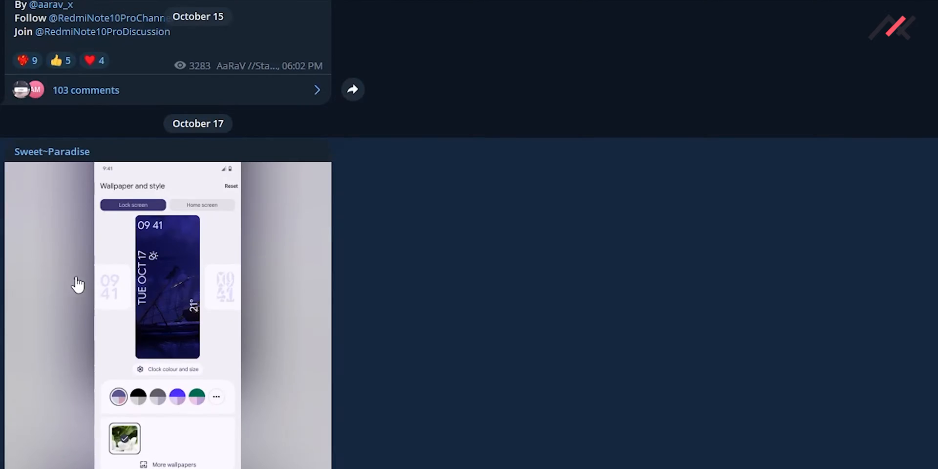
{"action": "scroll", "scroll_direction": "down", "scroll_amount": 3}
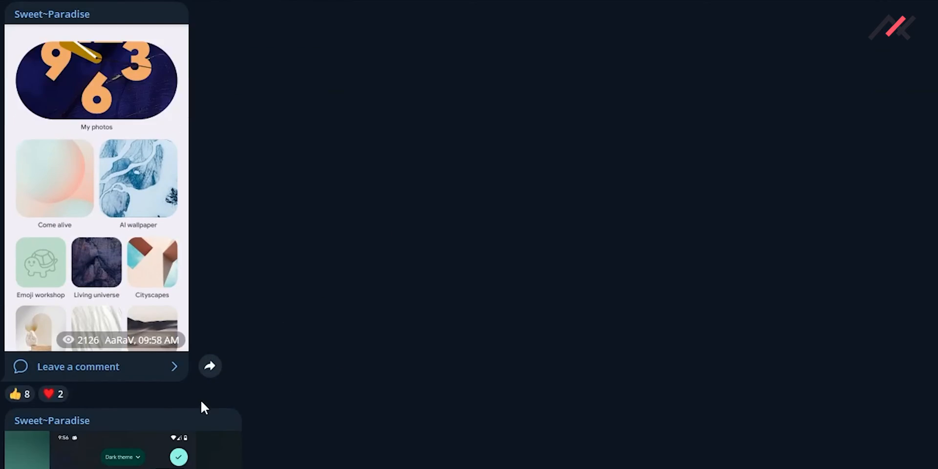
{"action": "scroll", "scroll_direction": "down", "scroll_amount": 3}
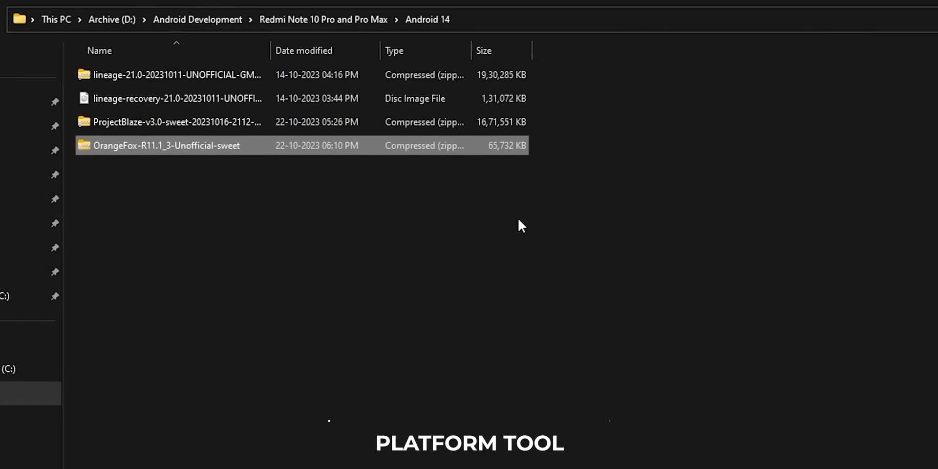
Step: Navigate into platform-tools under ADB and Fastboot tool - Latest, showing adb and fastboot files
{"action": "left_click", "coordinate": [323, 19]}
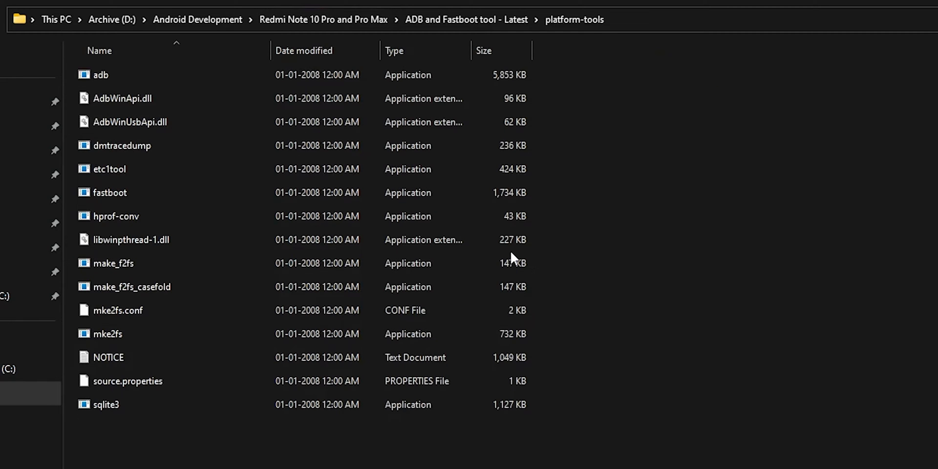
{"action": "left_click", "coordinate": [129, 122]}
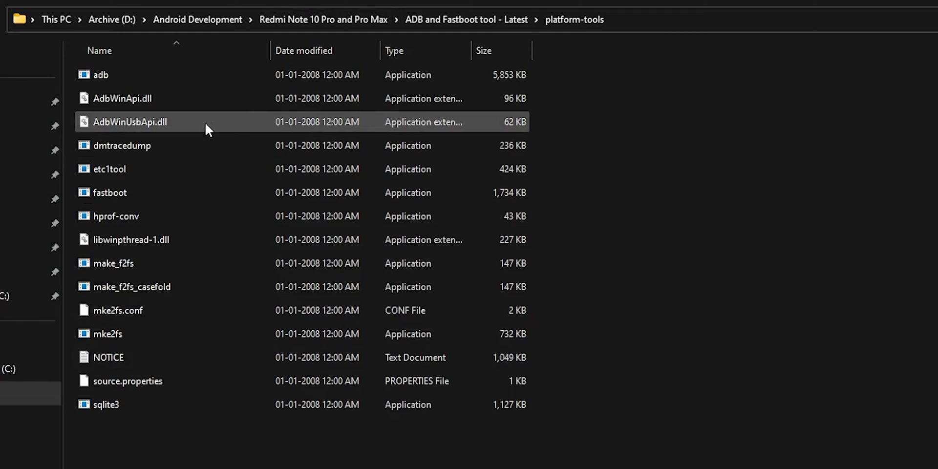